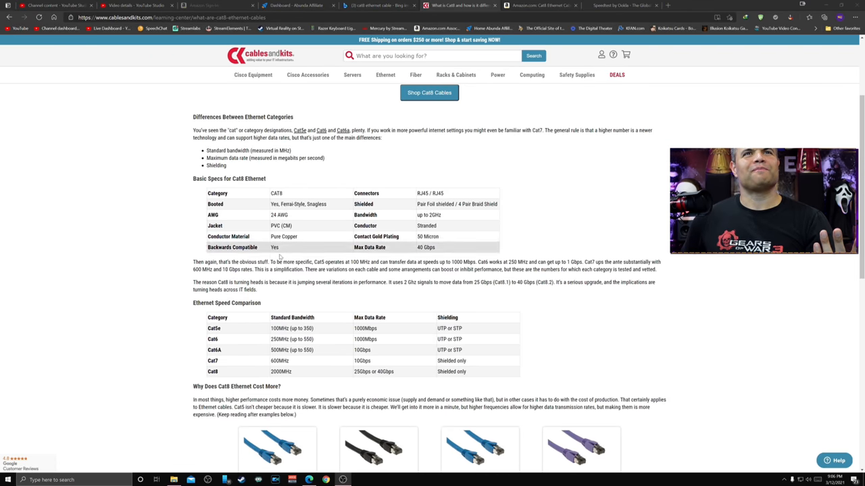
# Scroll the Cat8 article down to the Ethernet Speed Comparison table showing 2000MHz and 25/40Gbps.
pyautogui.scroll(-3)
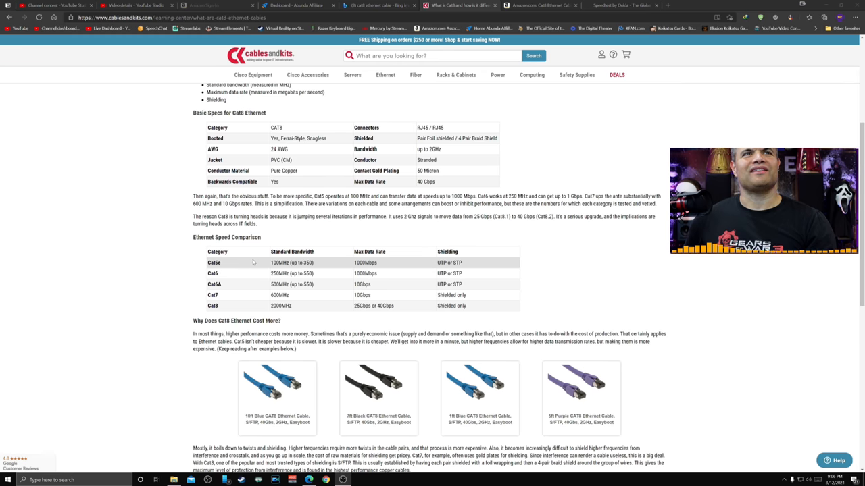
pyautogui.moveTo(289, 262)
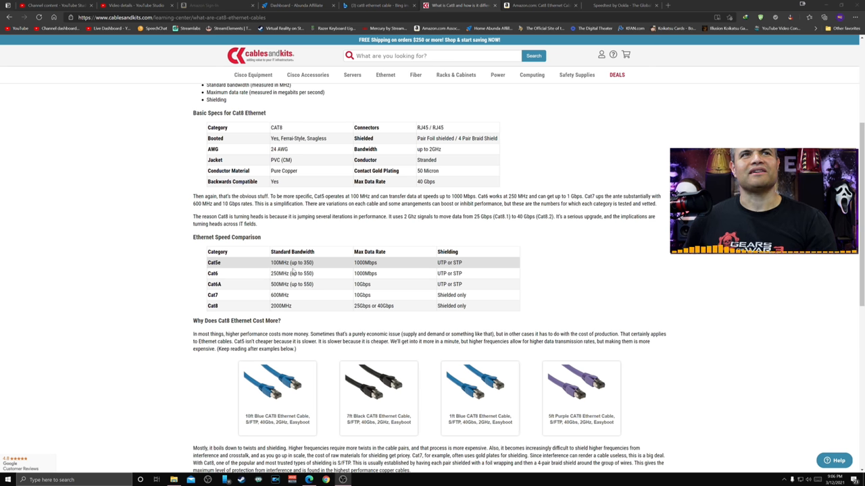
pyautogui.moveTo(266, 274)
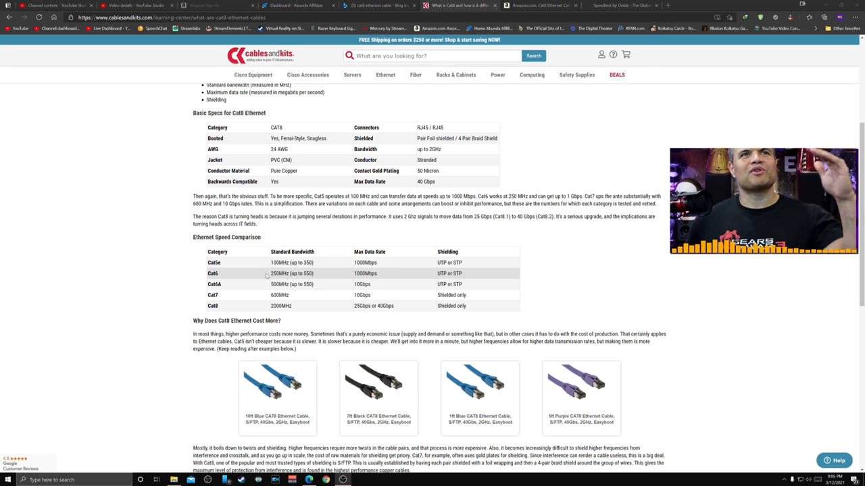
pyautogui.moveTo(396, 274)
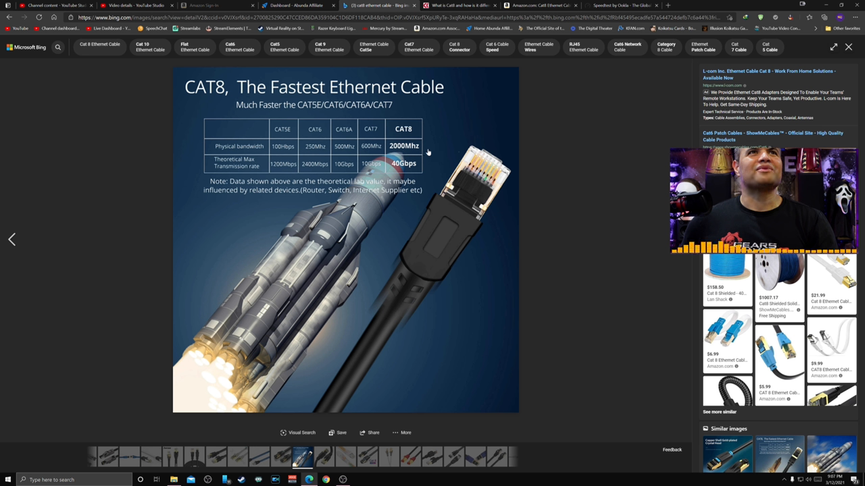
pyautogui.moveTo(419, 167)
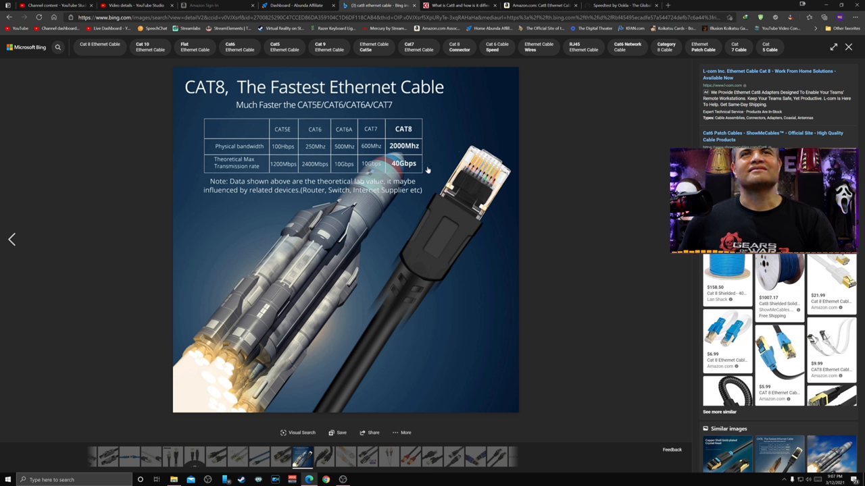
pyautogui.moveTo(396, 106)
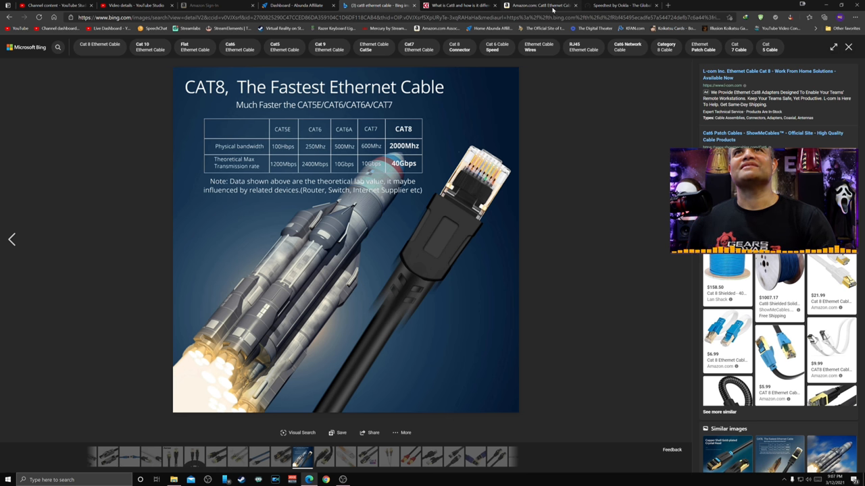
# Go to the Amazon 35ft outdoor Cat8 Ethernet cable listing.
pyautogui.click(557, 5)
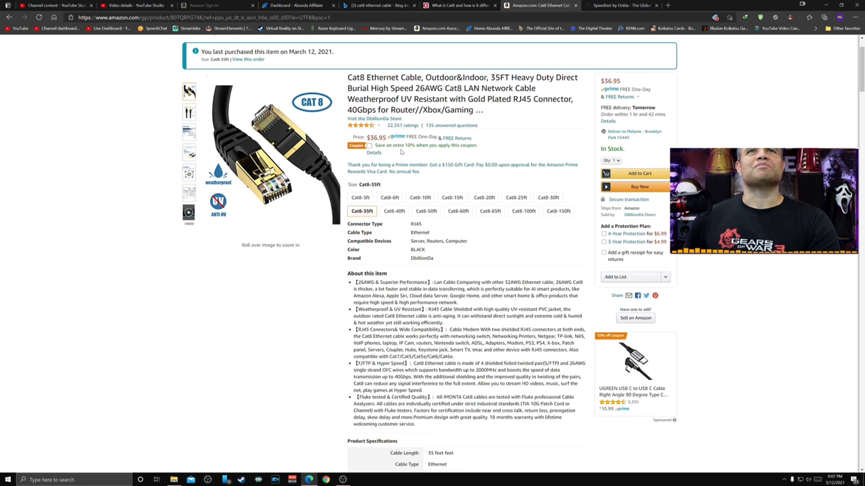
# Enlarge the 35ft Cat8 cable's main product photo in the full image viewer.
pyautogui.click(360, 197)
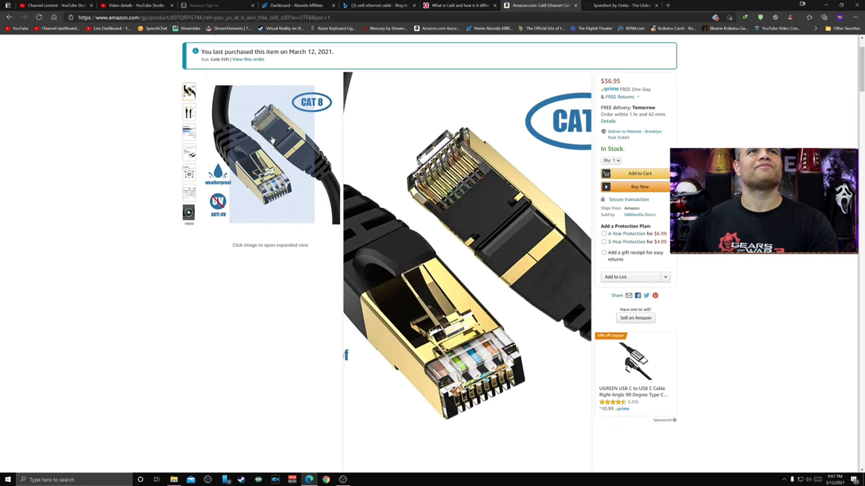
pyautogui.click(270, 162)
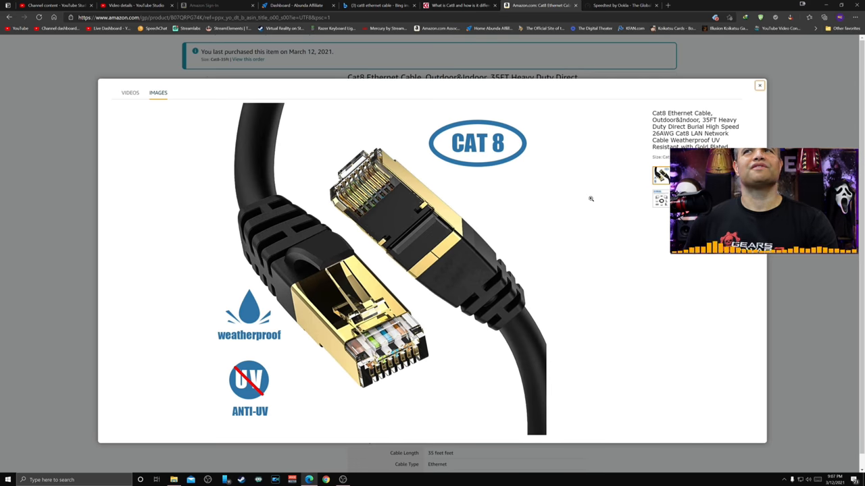
pyautogui.moveTo(629, 236)
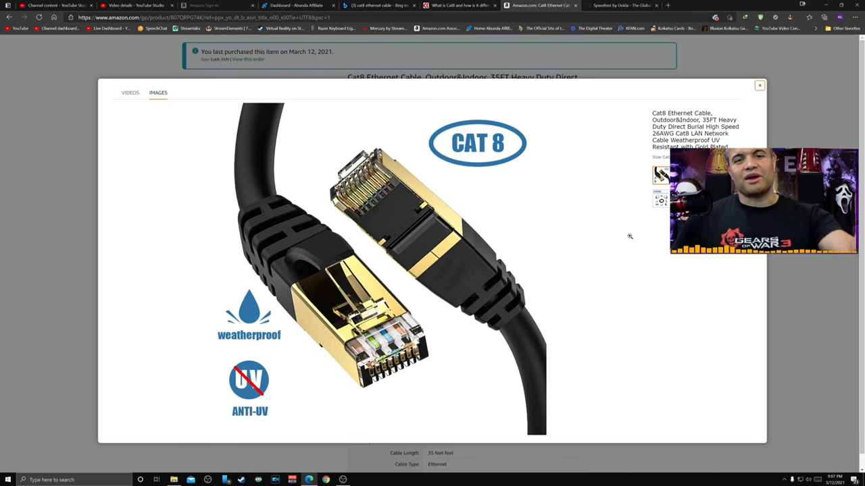
pyautogui.moveTo(624, 273)
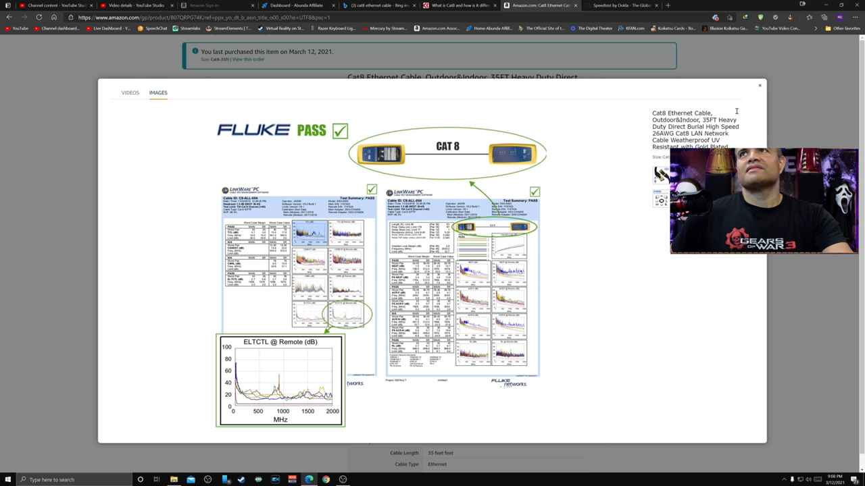
# Close the photo gallery after reaching the Fluke PASS Cat8 test report image.
pyautogui.click(618, 6)
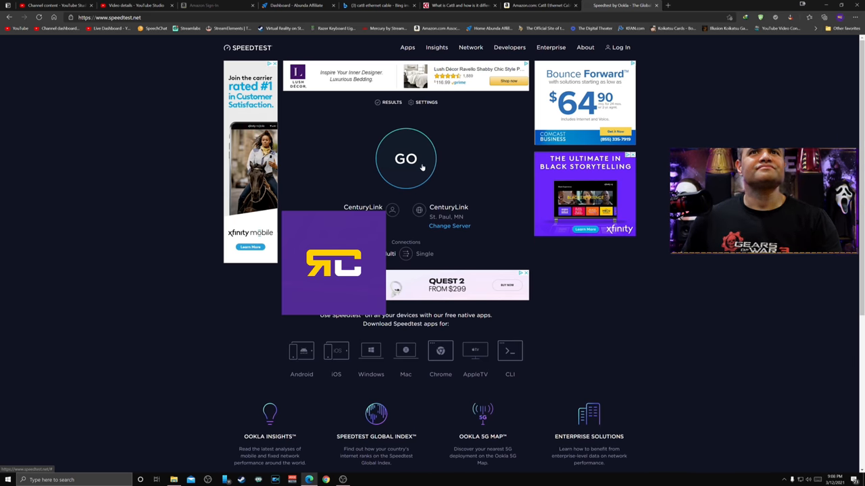
# Run a Speedtest against the CenturyLink St. Paul server, getting 5 ms ping and ~874.74 Mbps download.
pyautogui.click(406, 159)
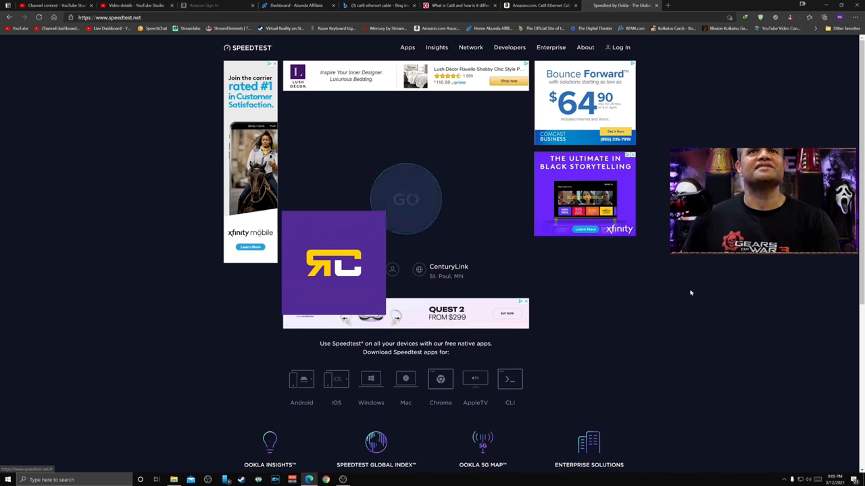
pyautogui.click(405, 200)
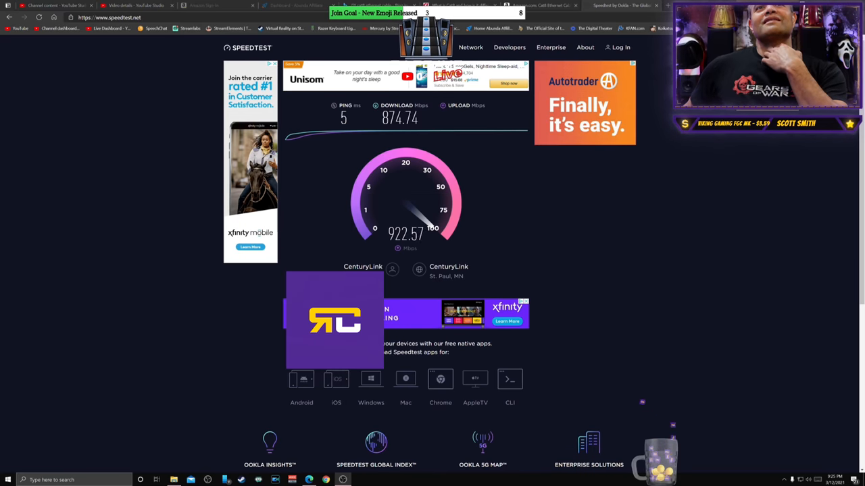
pyautogui.moveTo(754, 312)
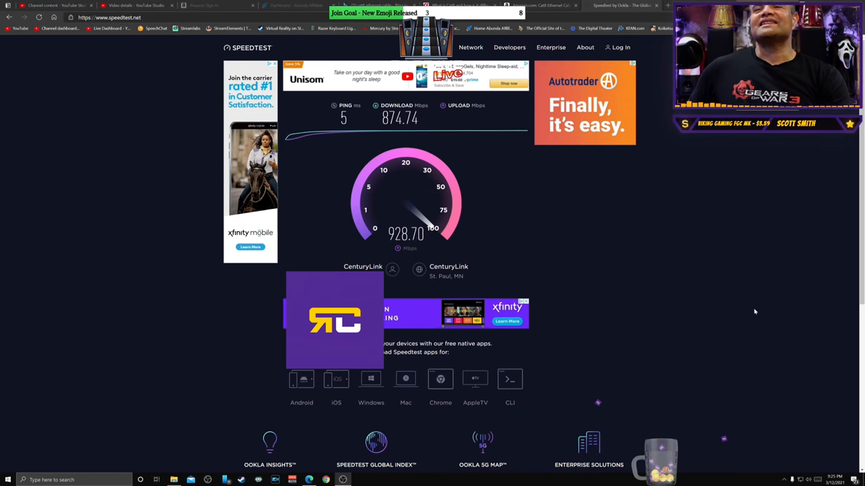